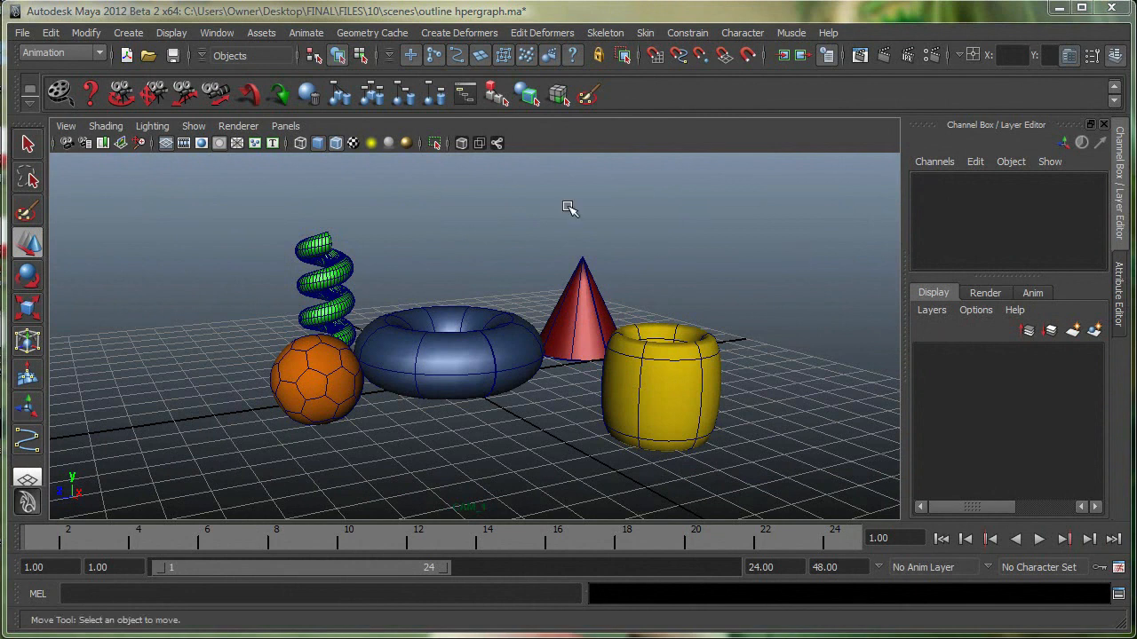
# - Show the Window menu listing the available editor windows
pyautogui.click(217, 32)
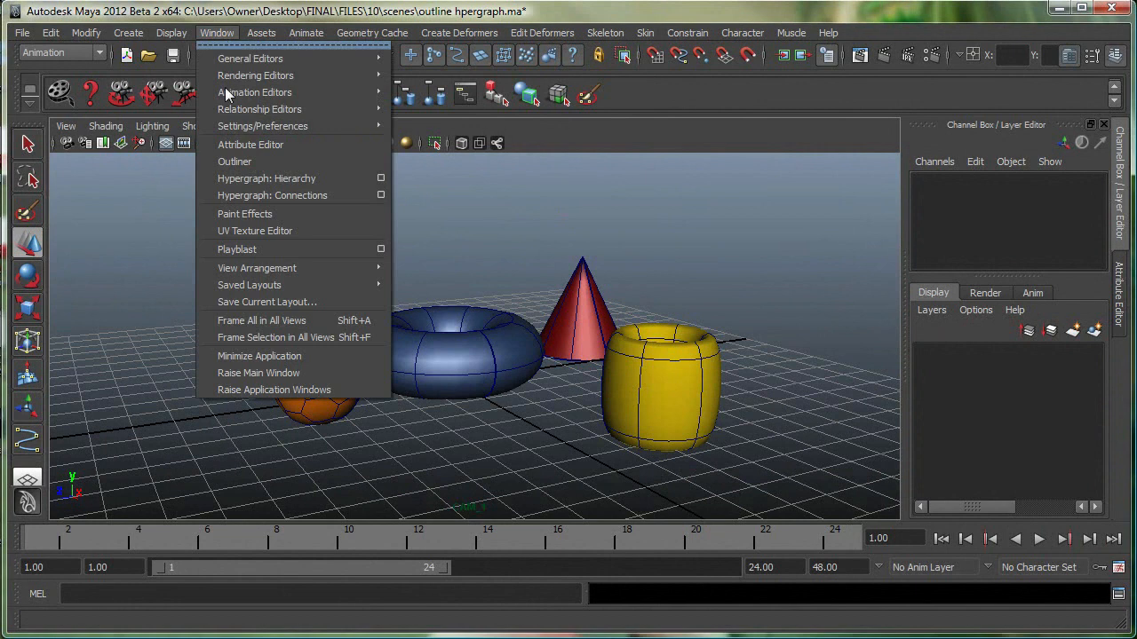
# - Show the Outliner and expand CONE to reveal its PIPE and DONUT children
pyautogui.click(235, 160)
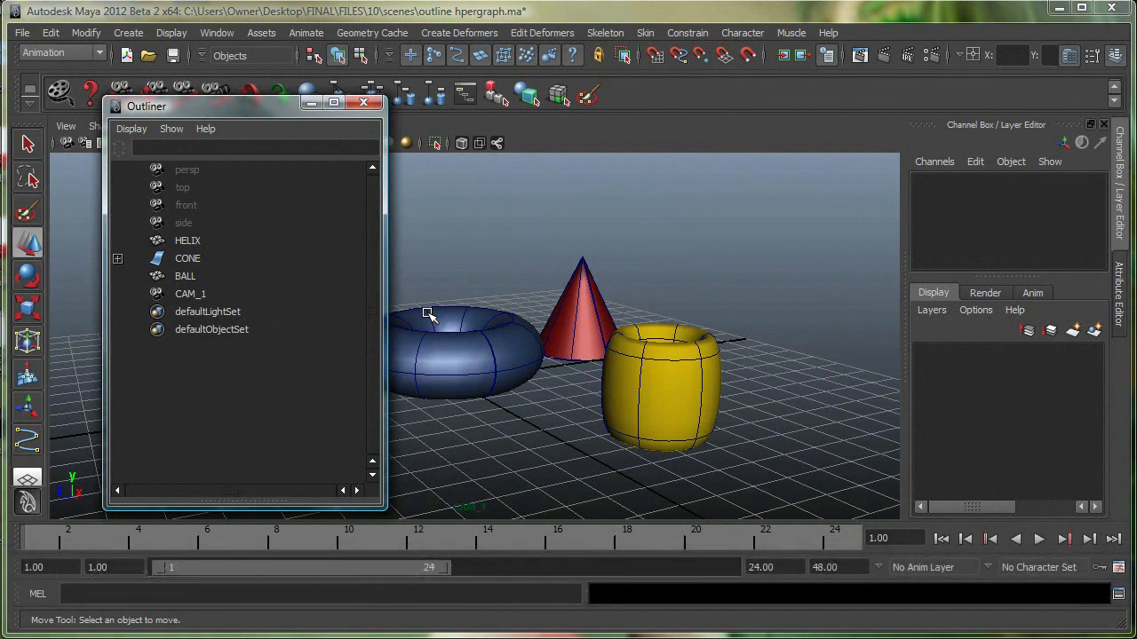
pyautogui.moveTo(422, 312)
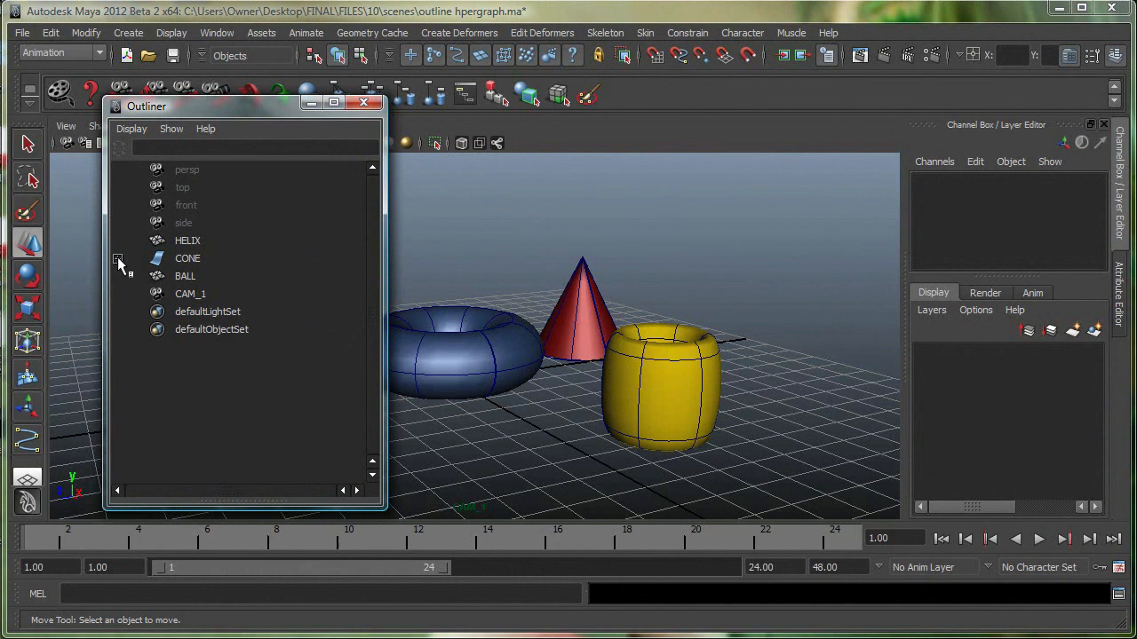
pyautogui.click(121, 260)
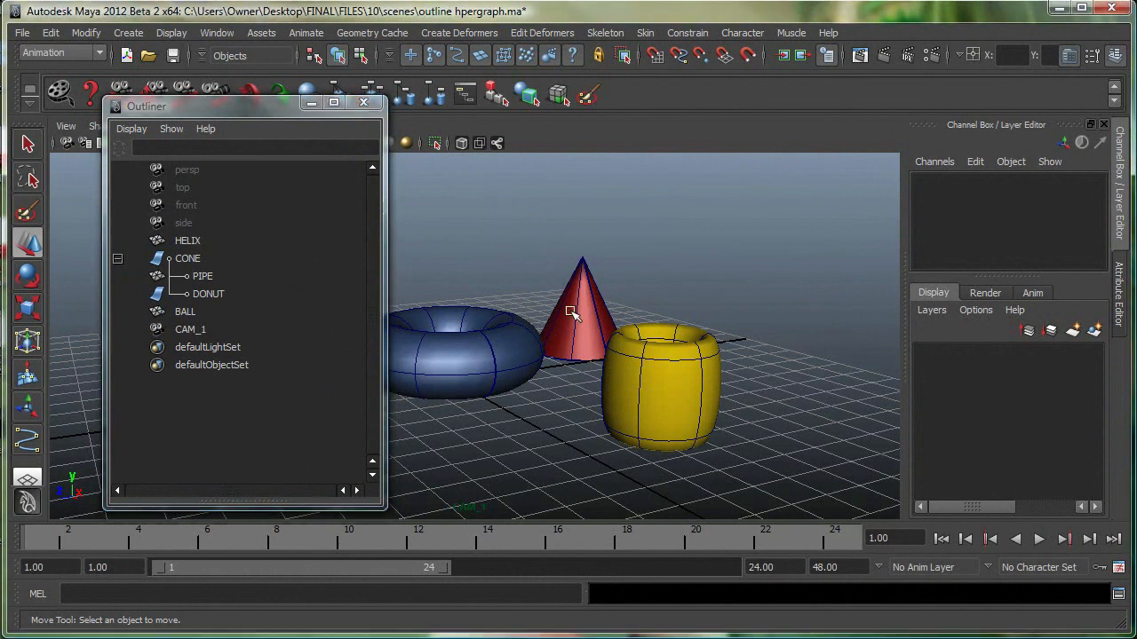
pyautogui.click(188, 260)
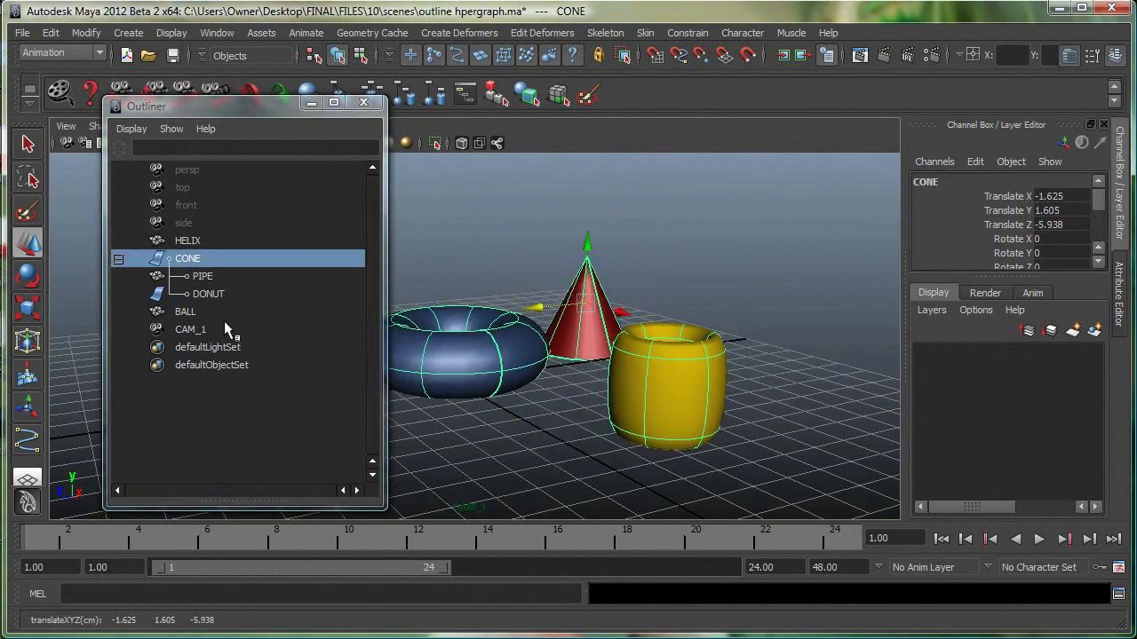
pyautogui.click(185, 311)
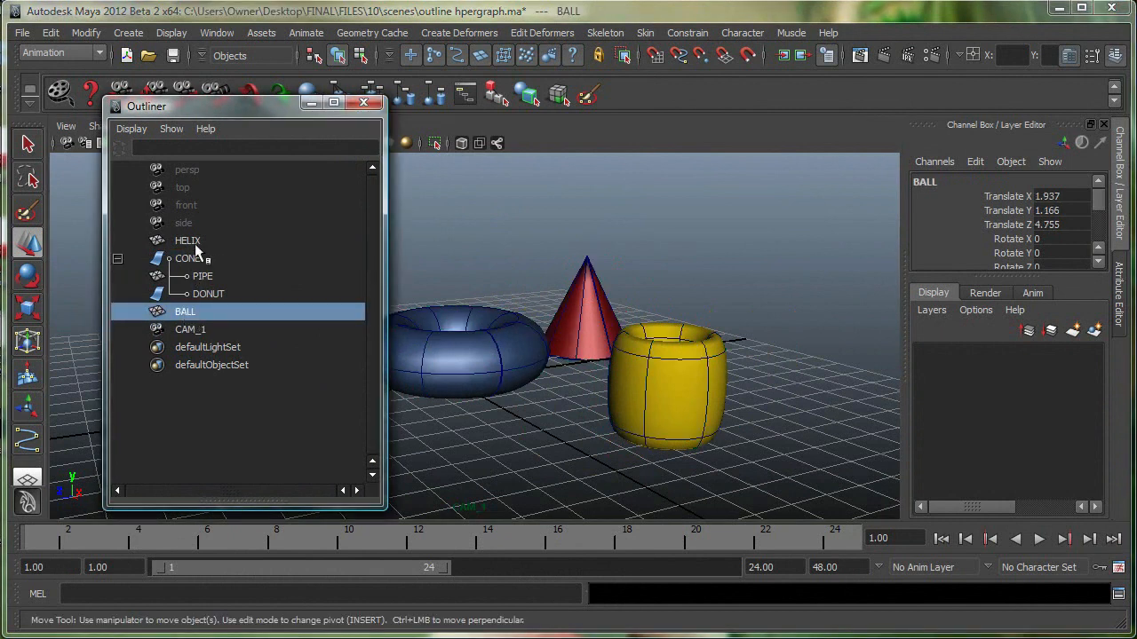
# - Inspect HELIX, PIPE, CAM_1 and CONE in turn in the Outliner
pyautogui.click(188, 240)
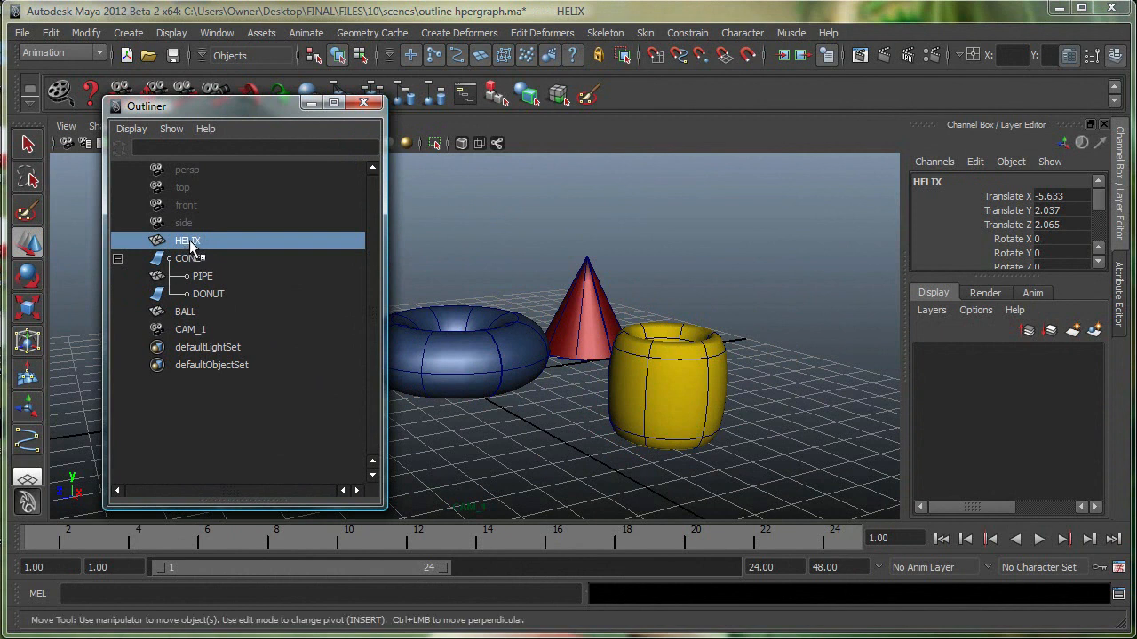
pyautogui.doubleClick(188, 242)
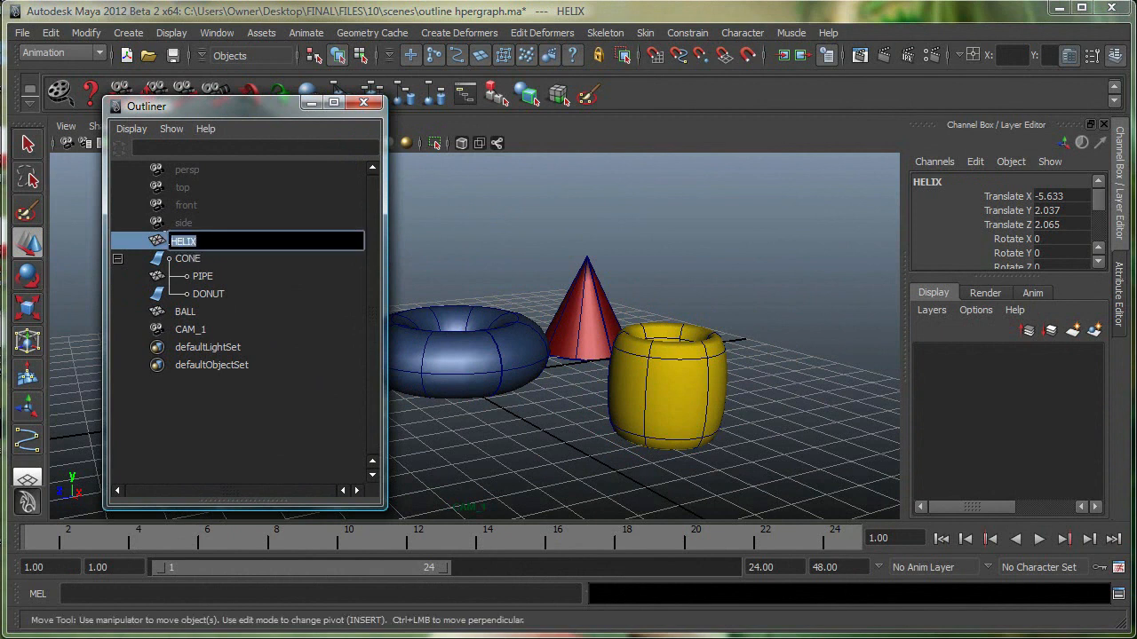
pyautogui.click(203, 275)
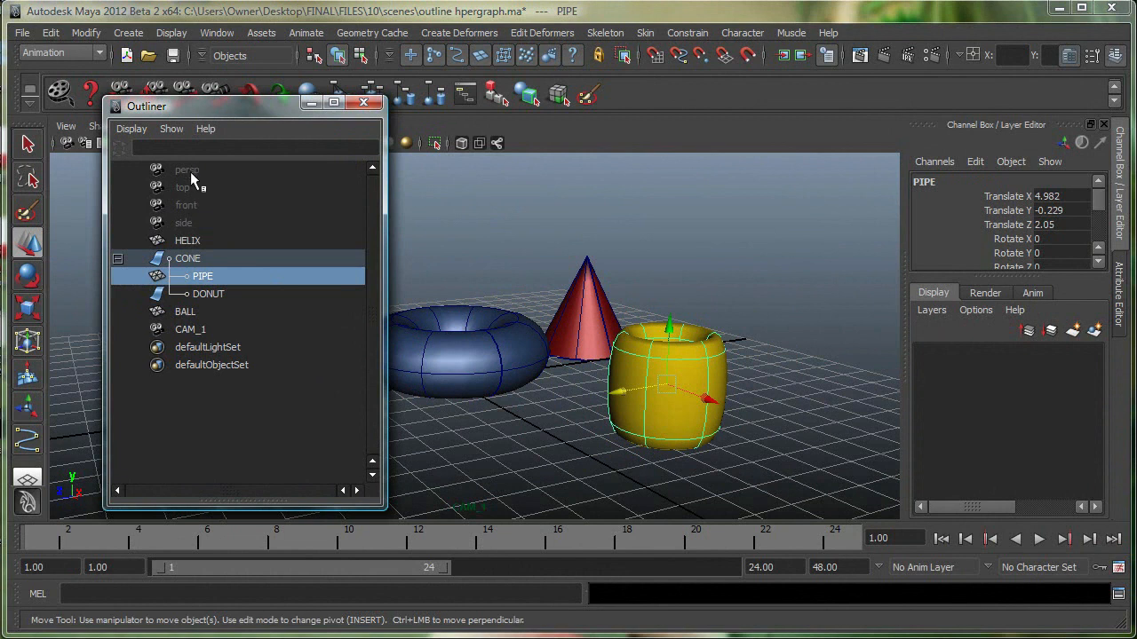
pyautogui.moveTo(194, 334)
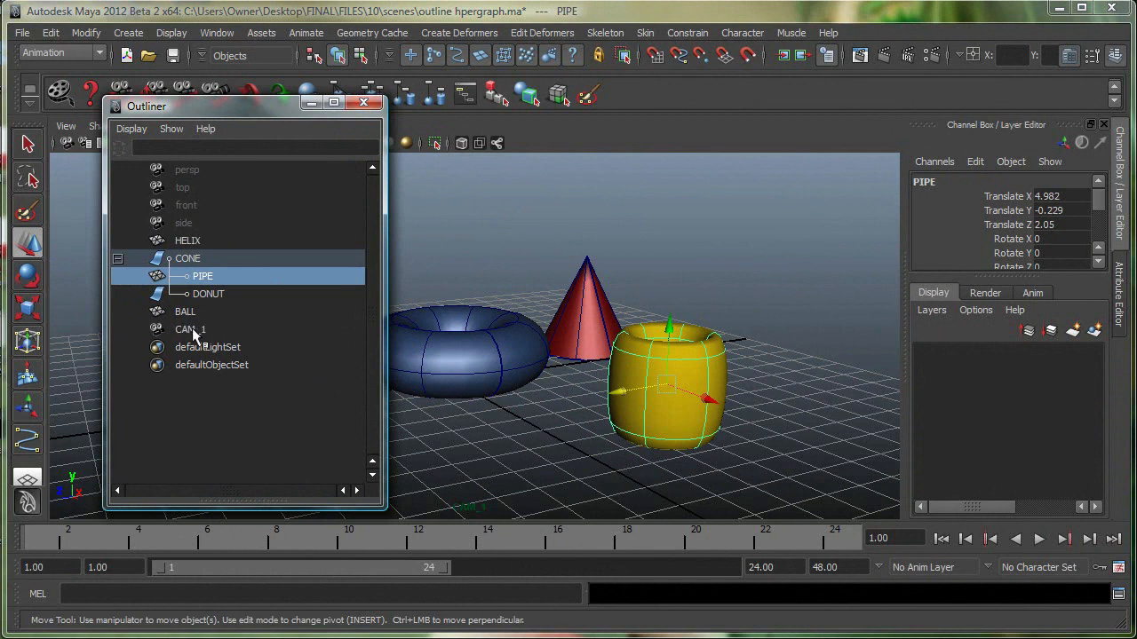
pyautogui.click(190, 329)
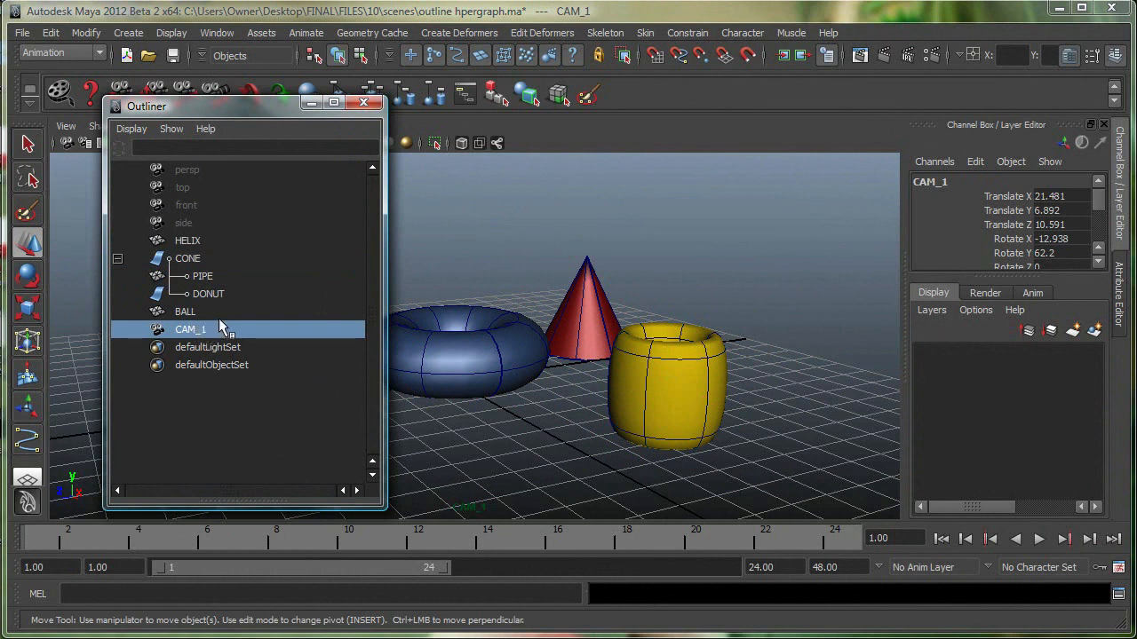
pyautogui.moveTo(181, 294)
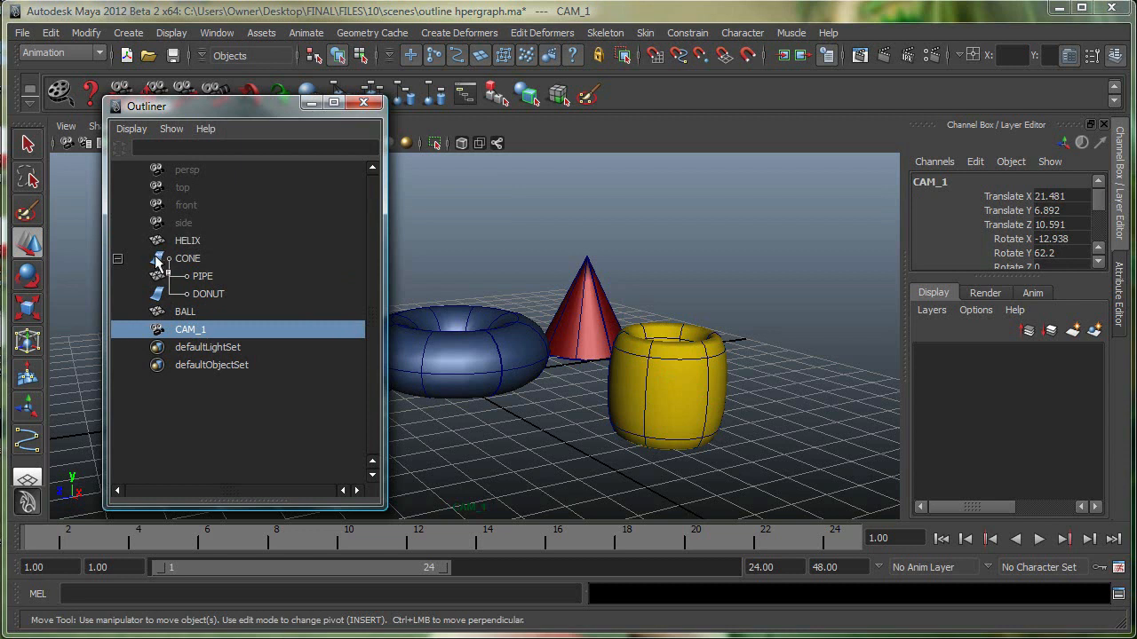
pyautogui.click(188, 260)
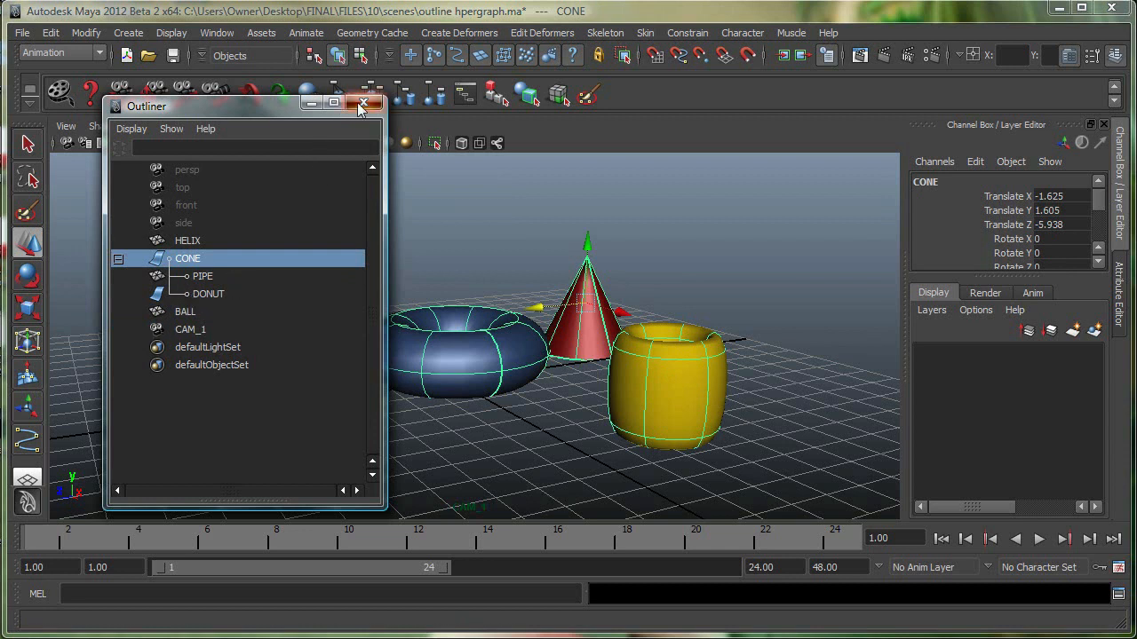
# - Replace the Outliner with the Hypergraph Hierarchy view and inspect the CONE and BALL nodes
pyautogui.click(217, 32)
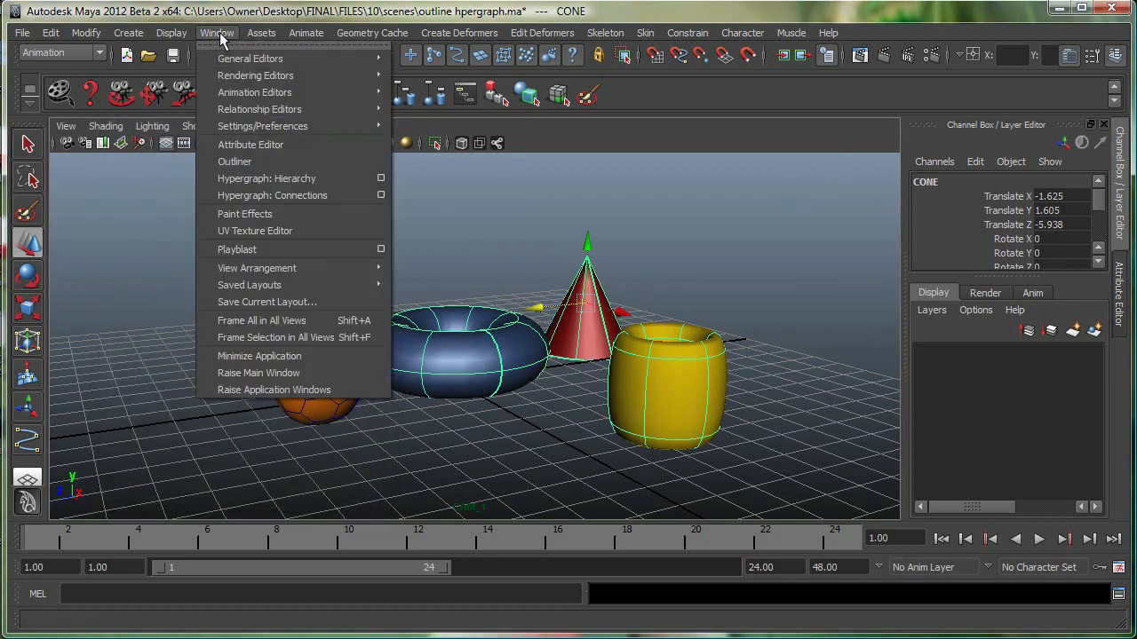
pyautogui.click(266, 178)
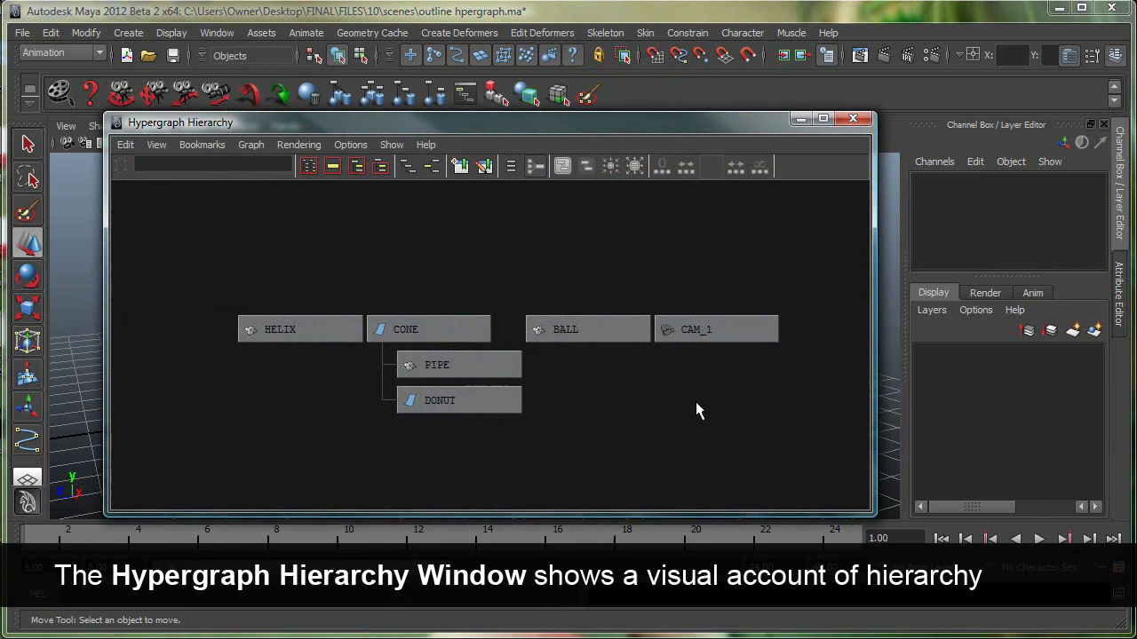
pyautogui.click(405, 329)
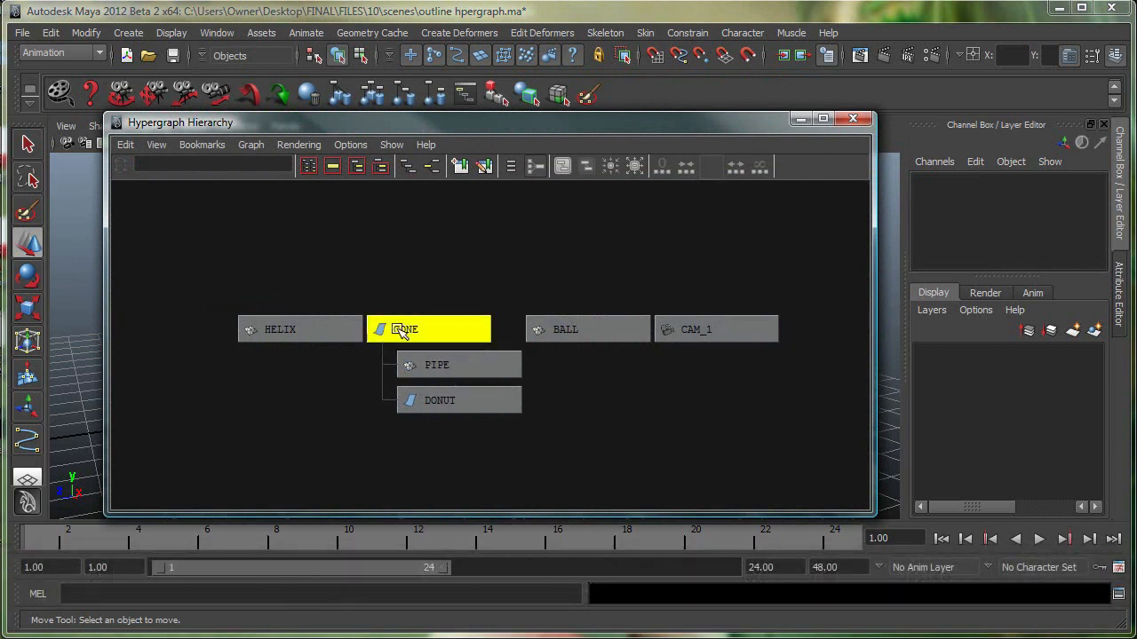
pyautogui.click(588, 329)
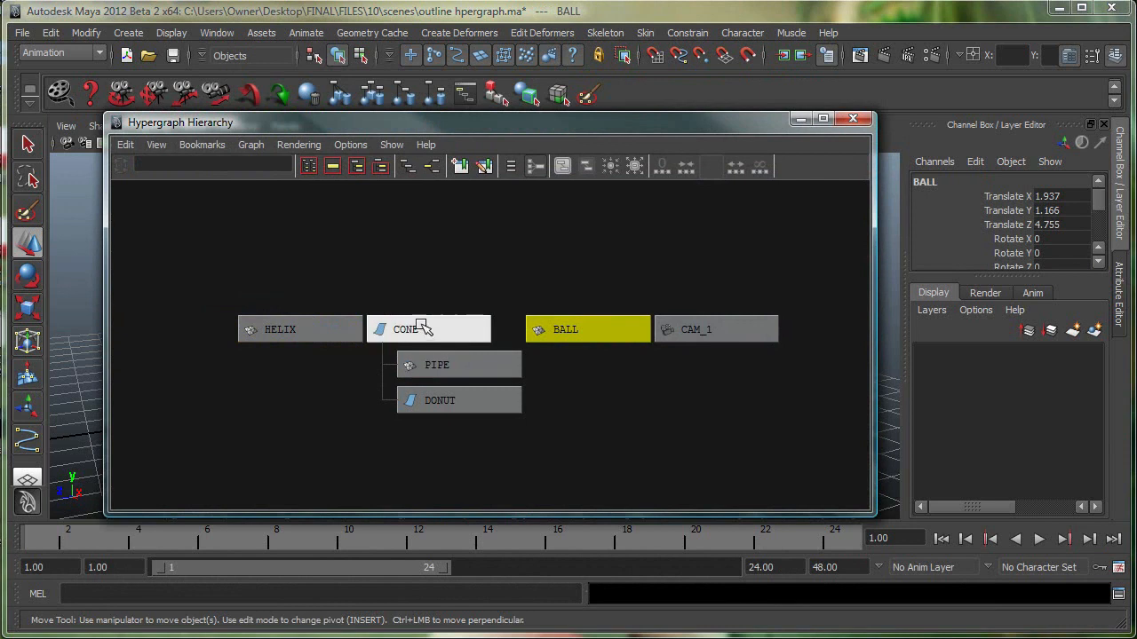
pyautogui.click(429, 329)
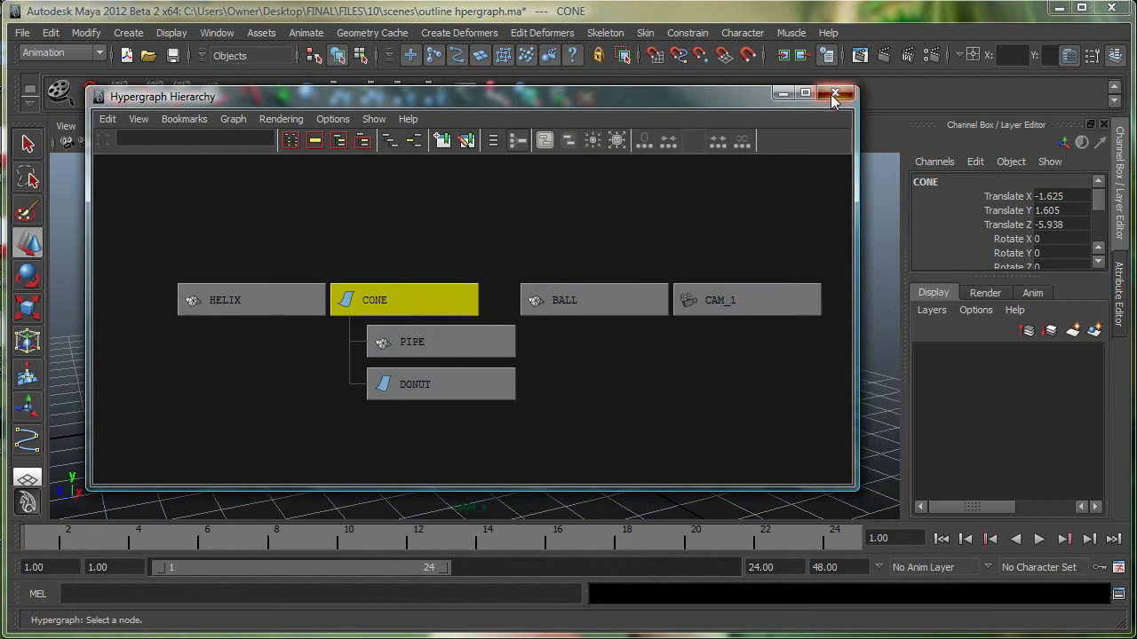
# - Create display layer1 holding the ball and helix and toggle its visibility off and on
pyautogui.click(835, 92)
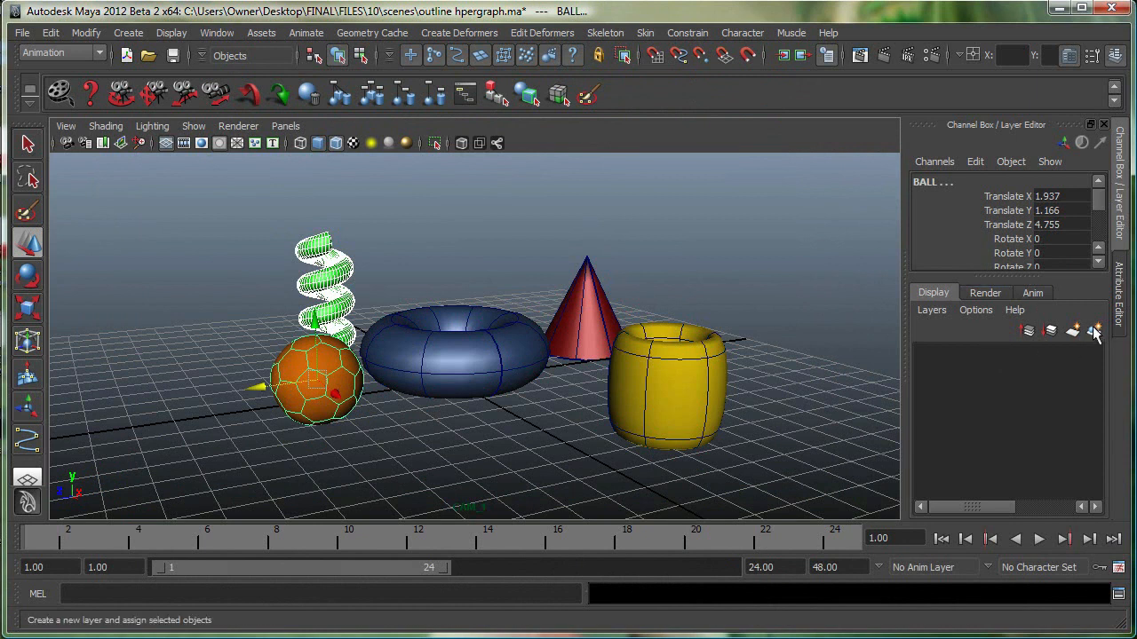
pyautogui.click(1094, 331)
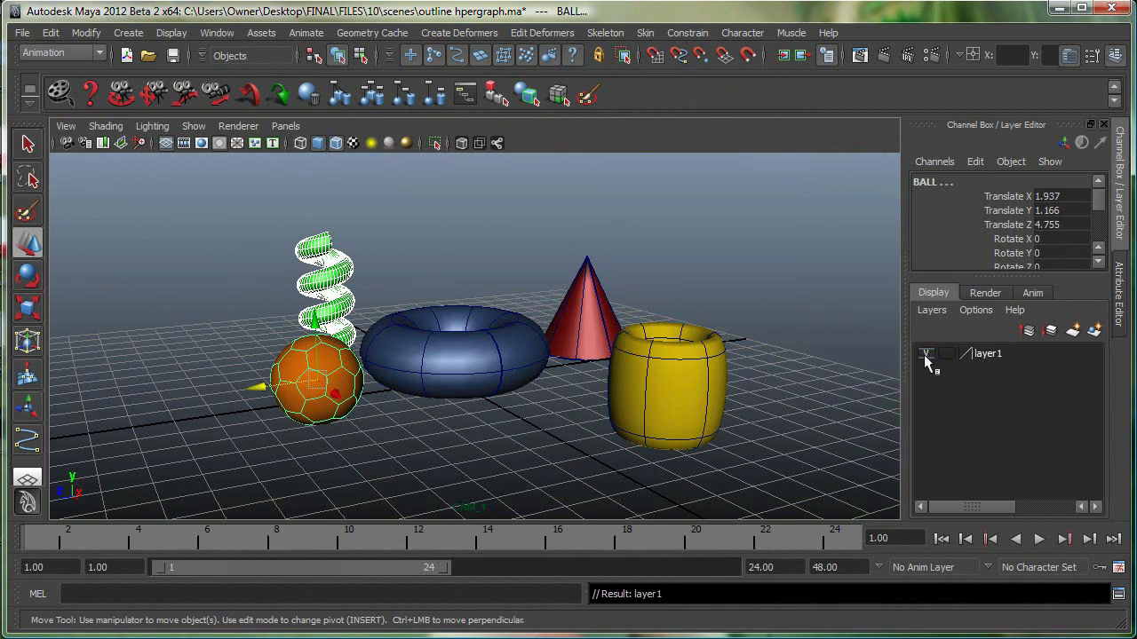
pyautogui.click(927, 354)
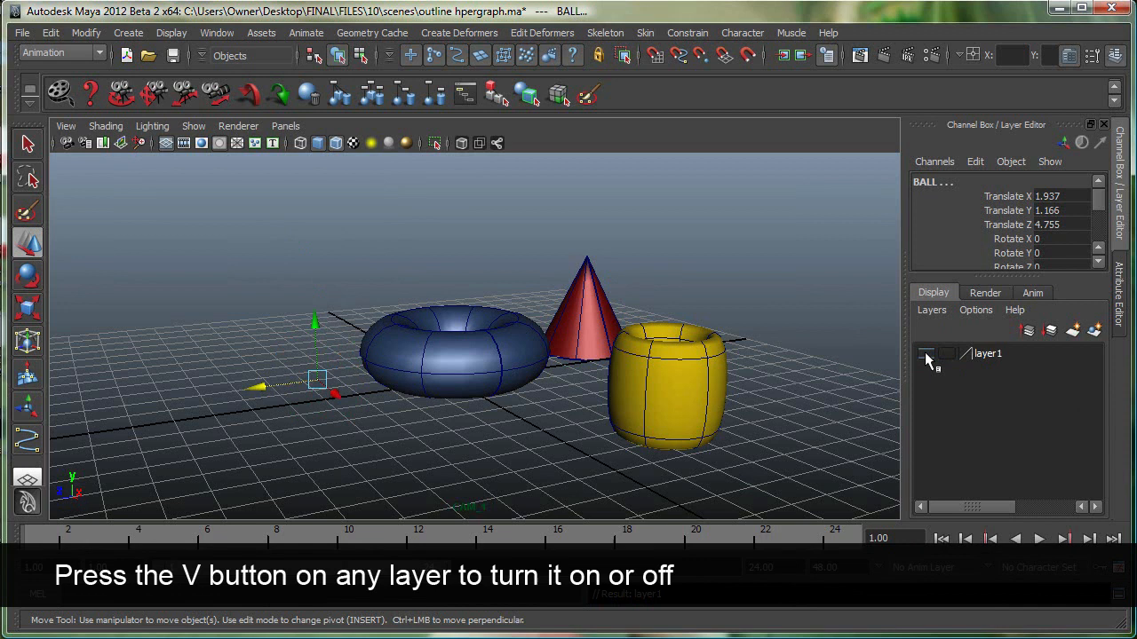
pyautogui.click(927, 353)
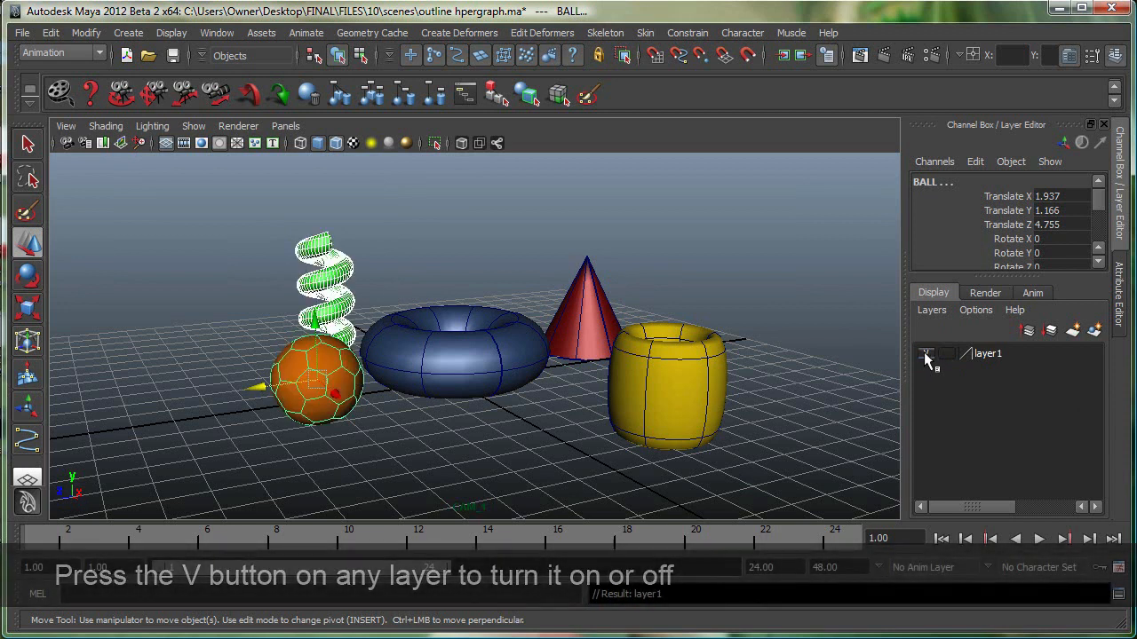
pyautogui.click(927, 353)
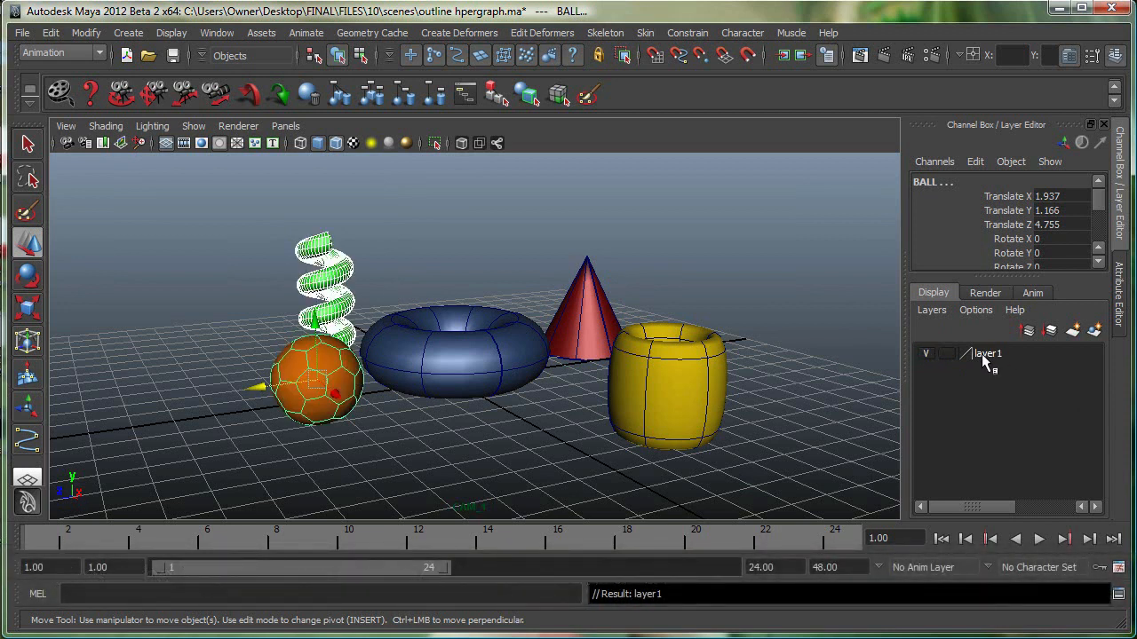
# - Rename layer1 to 'new' in the Edit Layer dialog and save
pyautogui.doubleClick(988, 353)
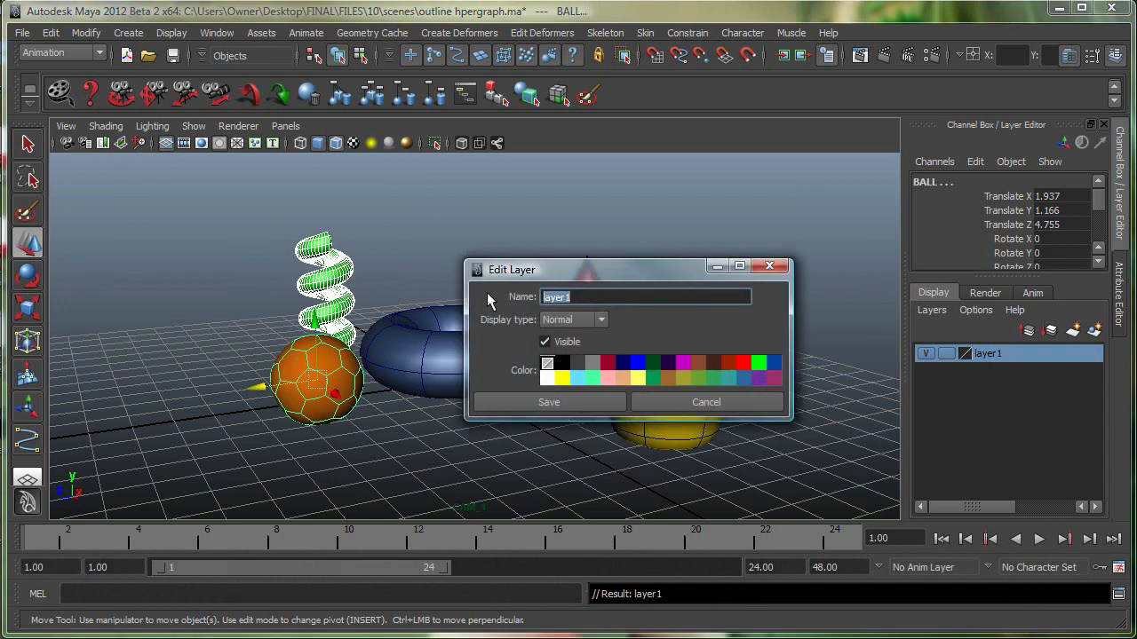
pyautogui.write('new')
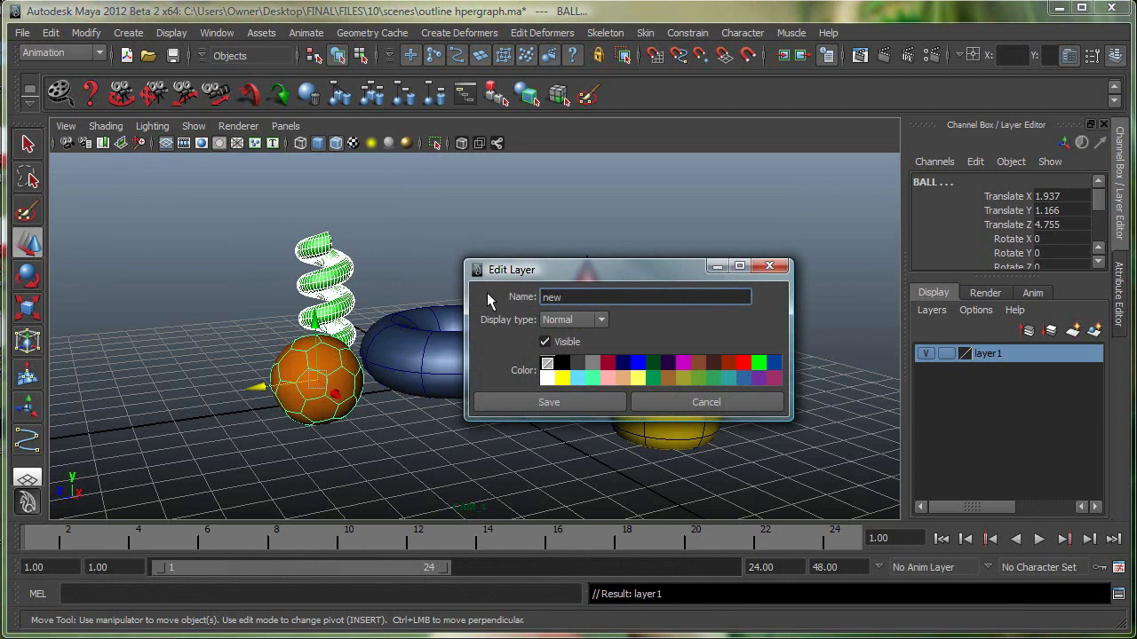
pyautogui.click(547, 401)
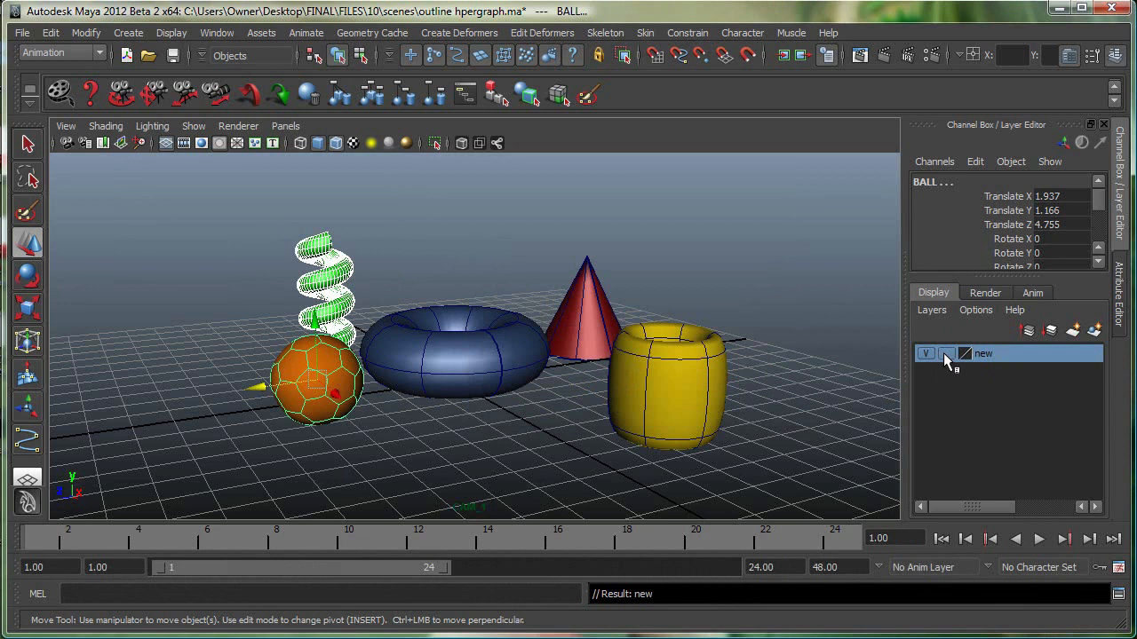
pyautogui.click(946, 353)
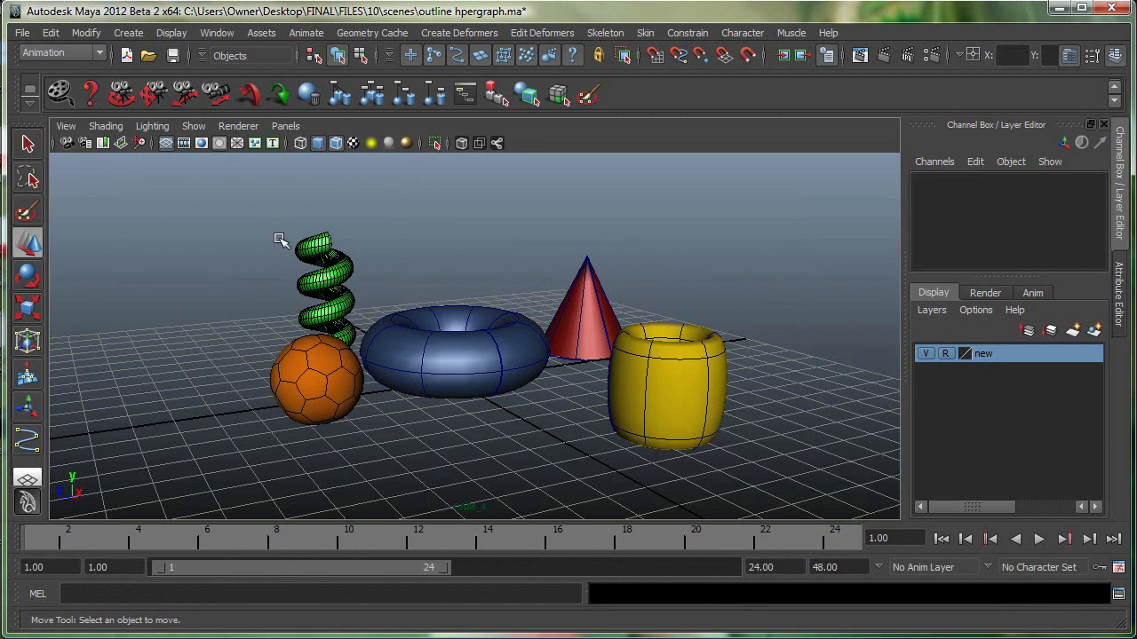
pyautogui.moveTo(281, 240); pyautogui.dragTo(344, 415)
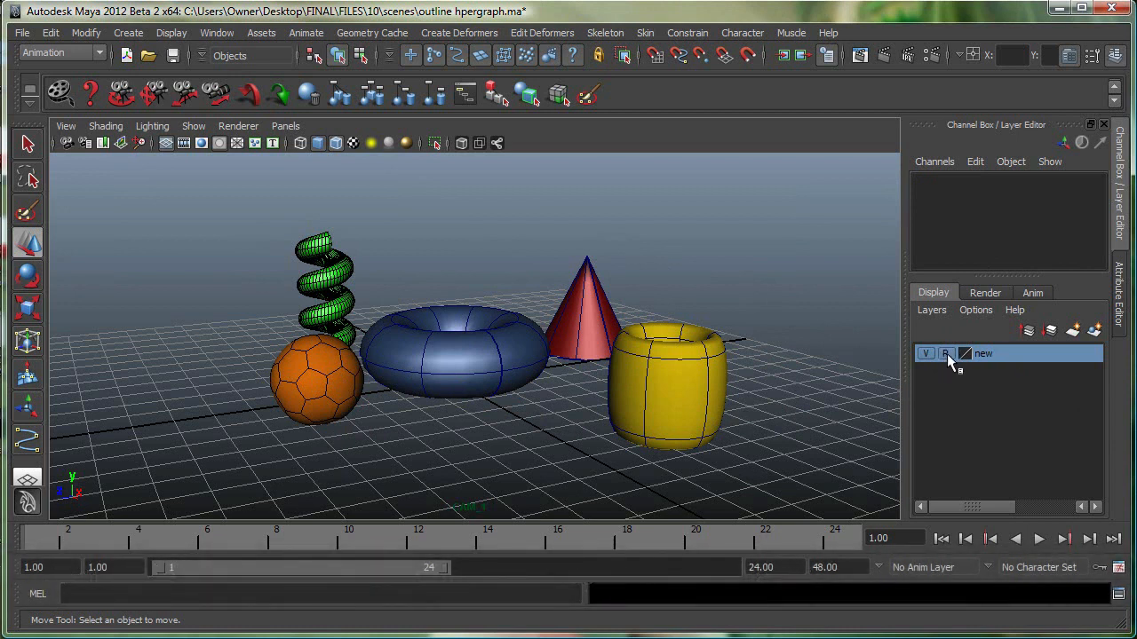
pyautogui.moveTo(950, 362)
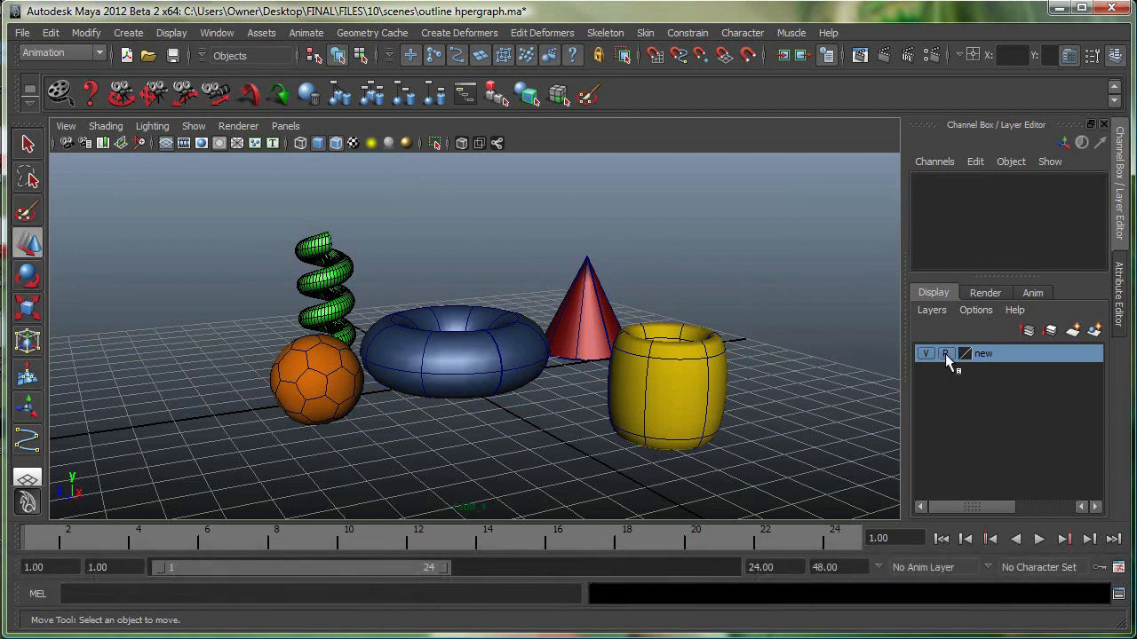